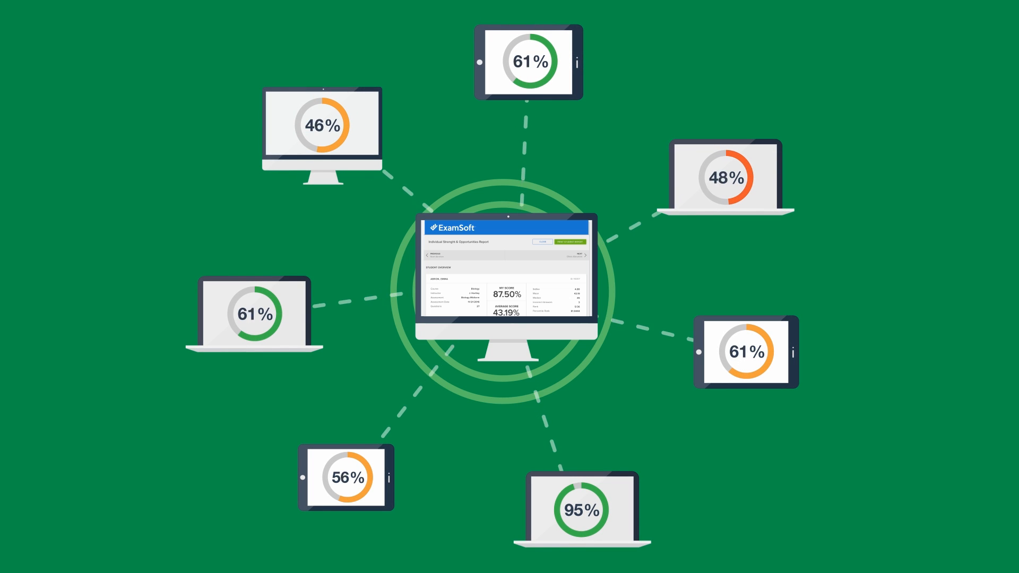
{"action": "scroll", "scroll_direction": "down", "scroll_amount": 3}
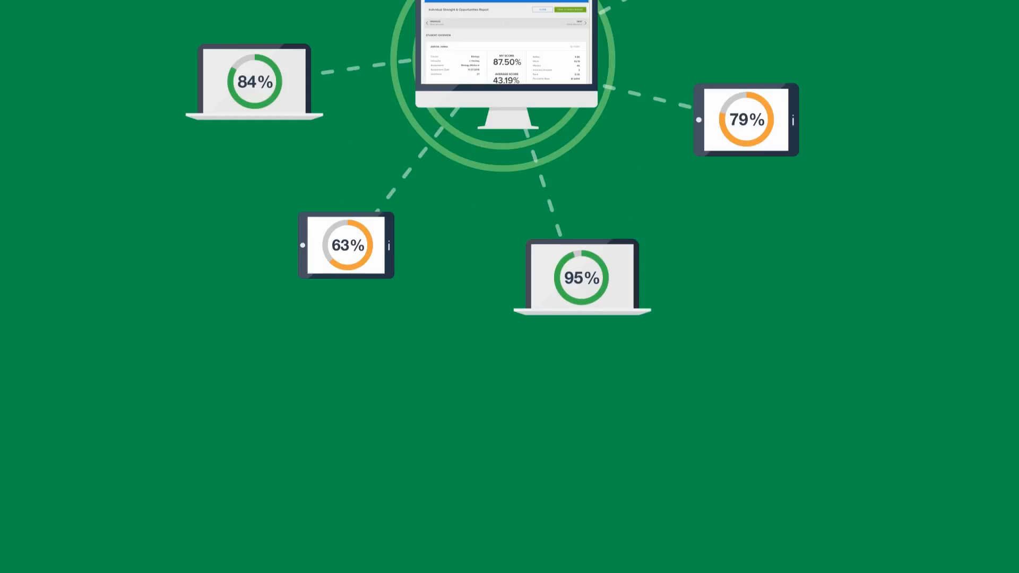